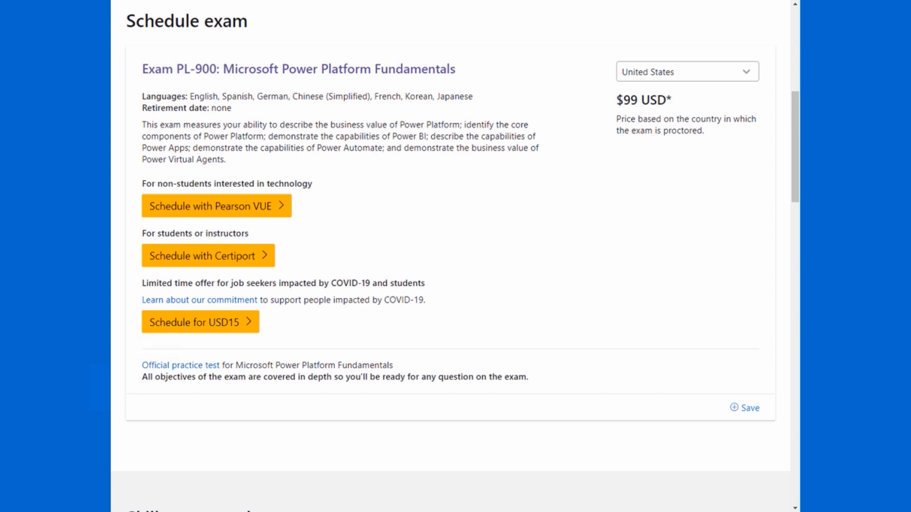
pyautogui.moveTo(735, 134)
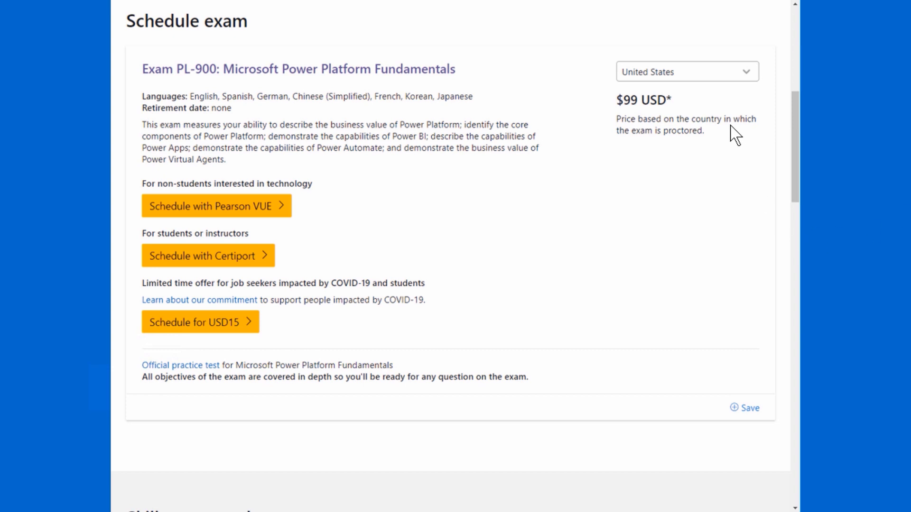
pyautogui.moveTo(660, 227)
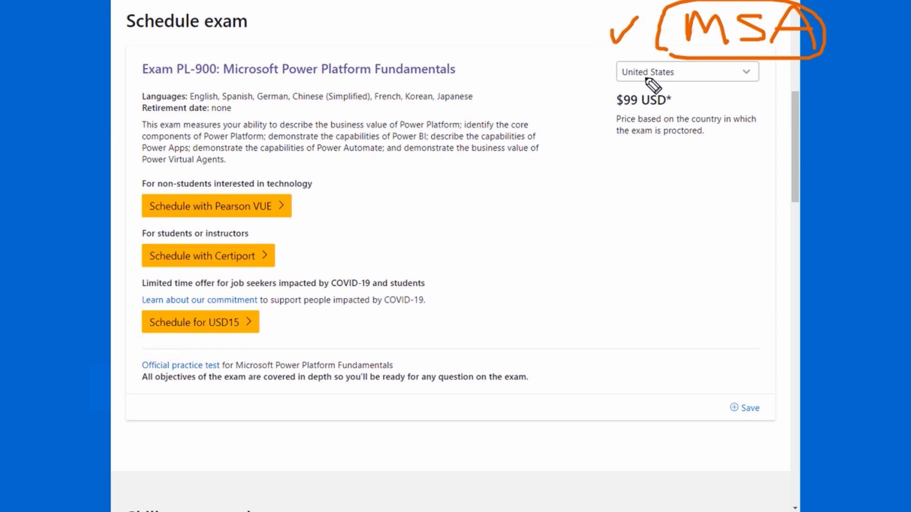
pyautogui.moveTo(192, 90)
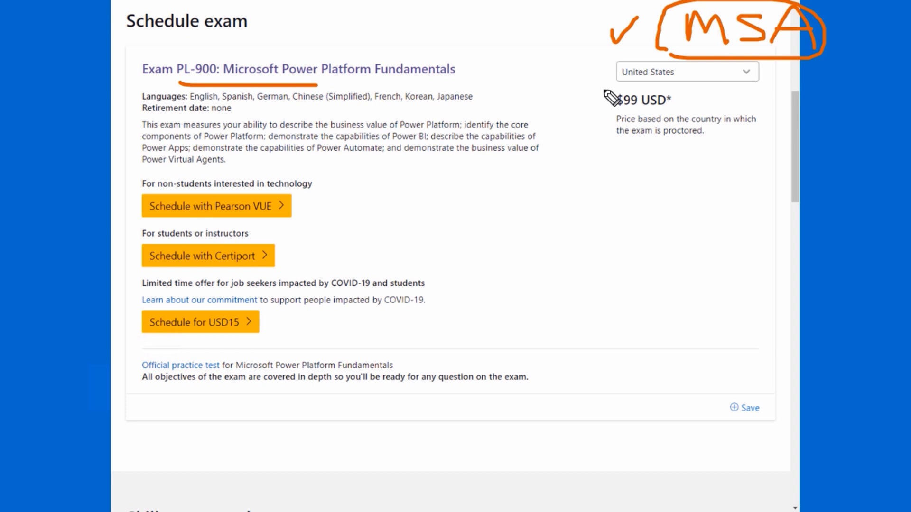
pyautogui.moveTo(591, 109)
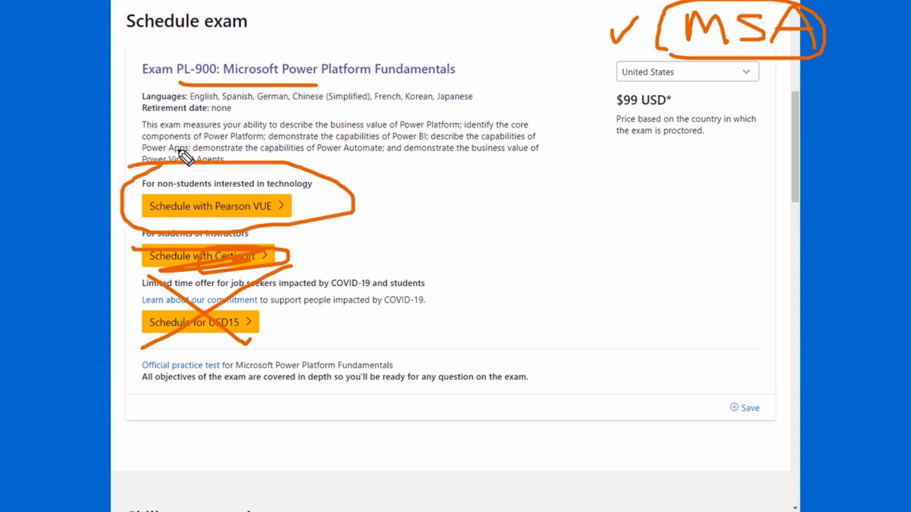
pyautogui.moveTo(471, 165)
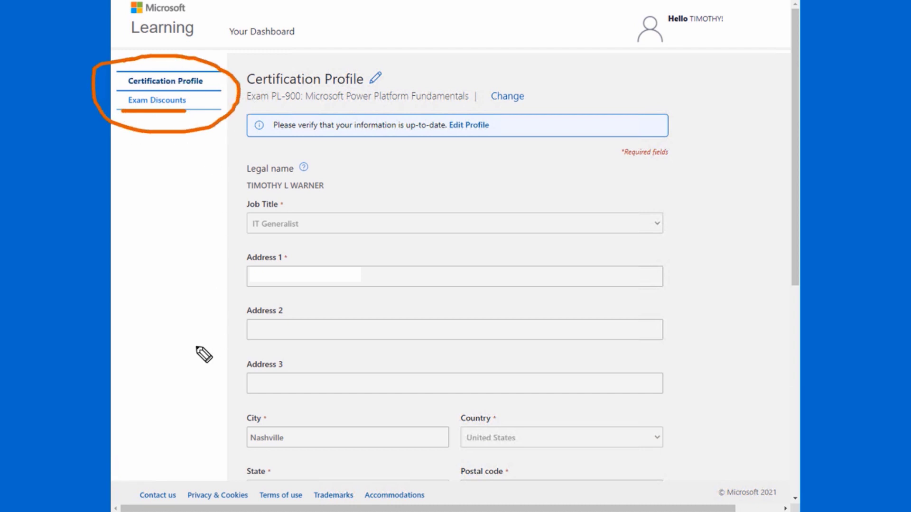
# From Exam Discounts, claim the 75% Microsoft Certified Trainer discount for PL-900.
pyautogui.click(156, 99)
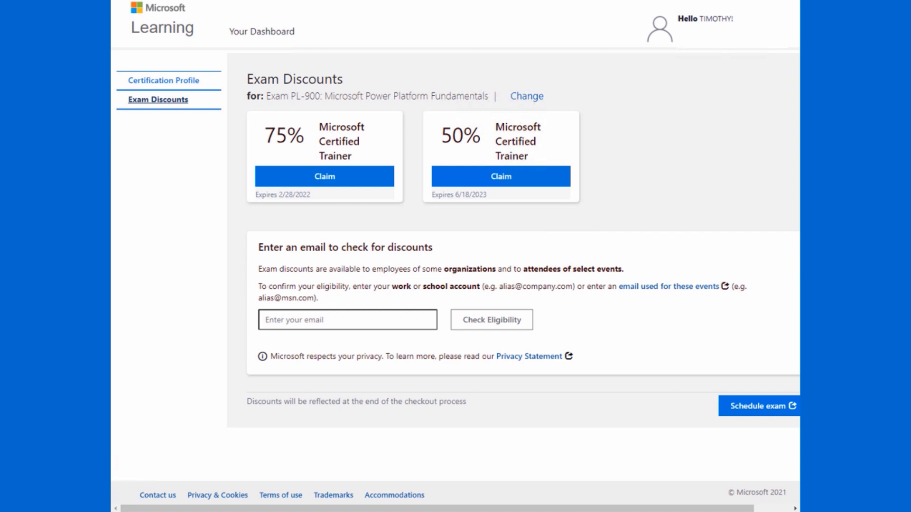
pyautogui.moveTo(6, 354)
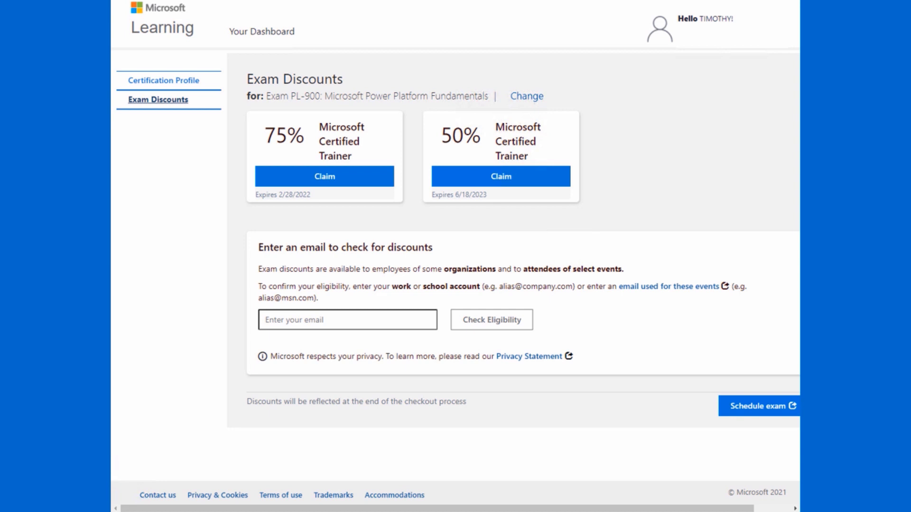
pyautogui.click(759, 406)
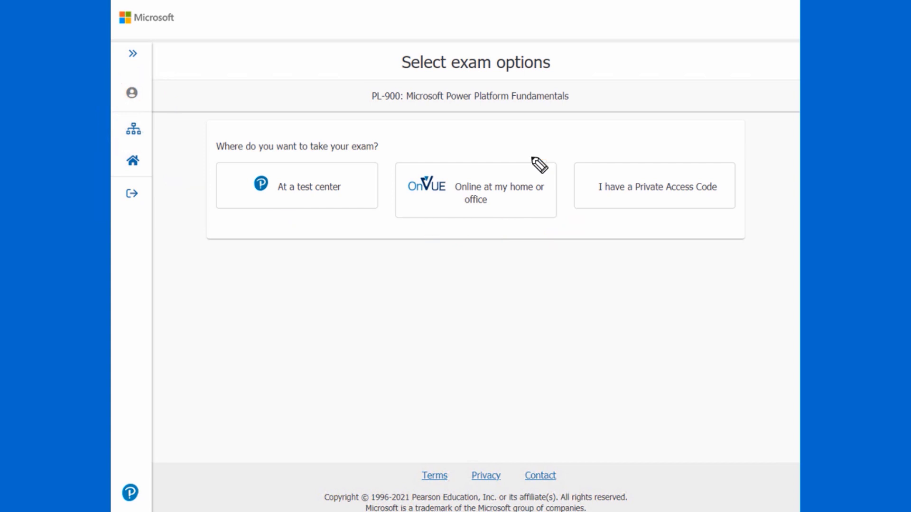
# Choose 'Online at my home or office' for PL-900 and continue past the preparation info.
pyautogui.click(475, 187)
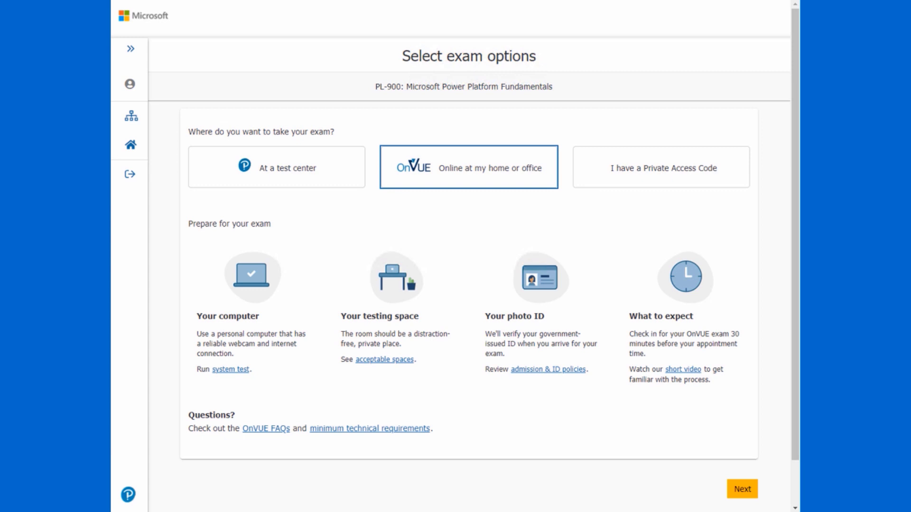
pyautogui.moveTo(269, 357)
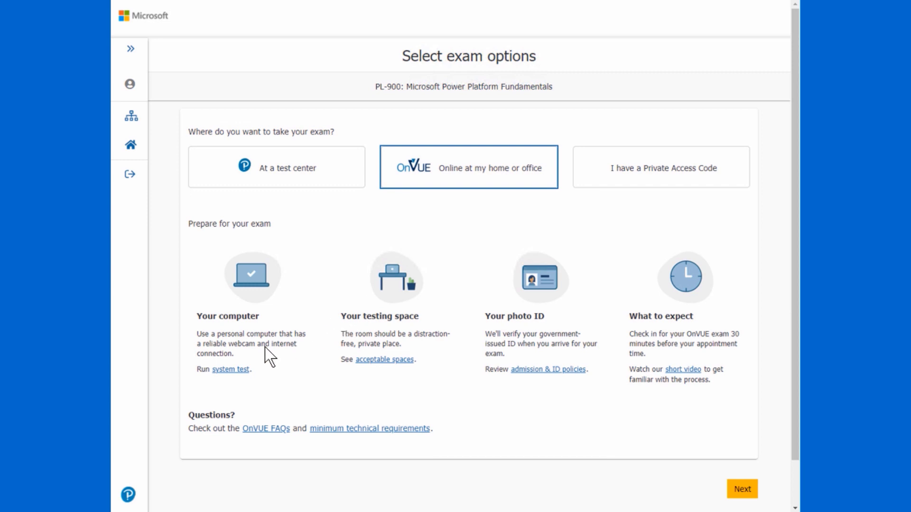
pyautogui.moveTo(291, 324)
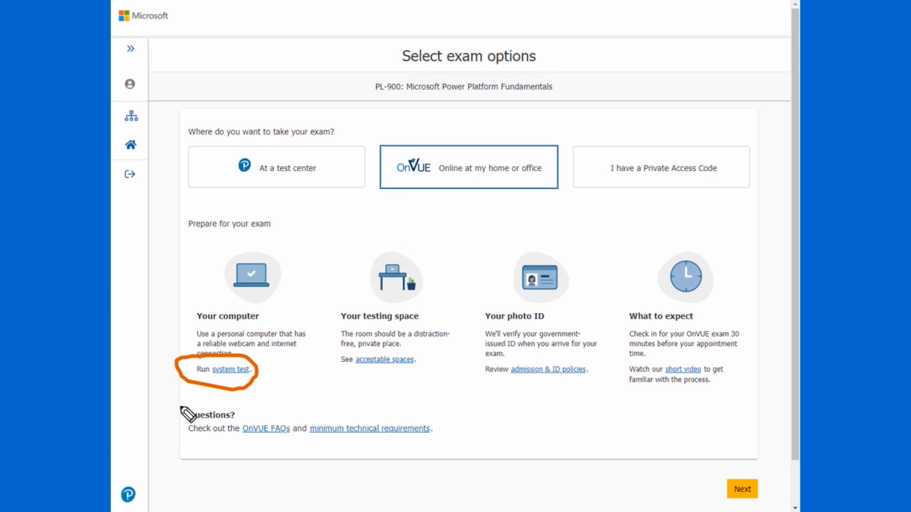
pyautogui.moveTo(201, 394)
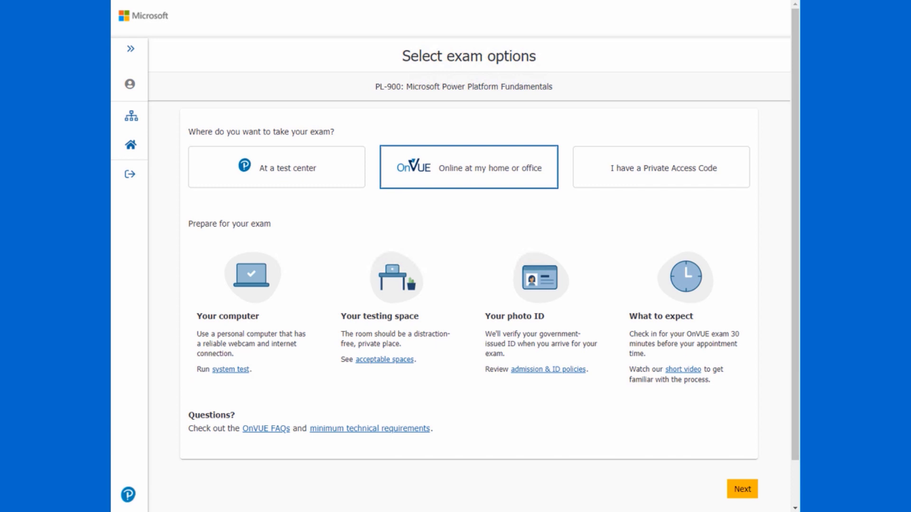
pyautogui.click(741, 489)
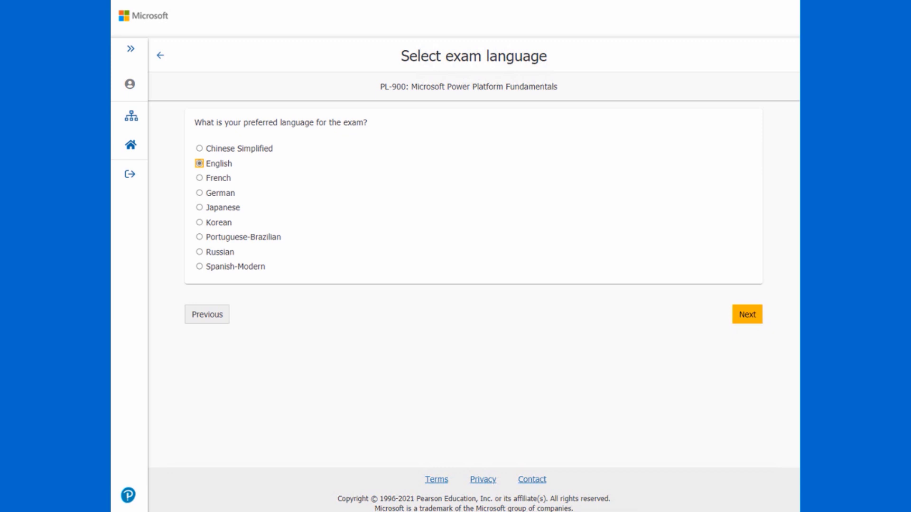
# Keep English as both the exam language and the proctor language.
pyautogui.click(747, 314)
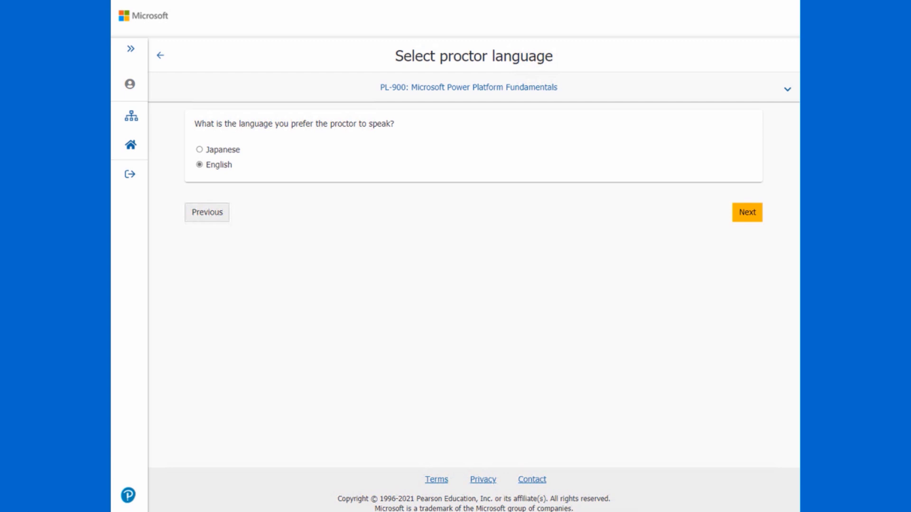
pyautogui.click(747, 212)
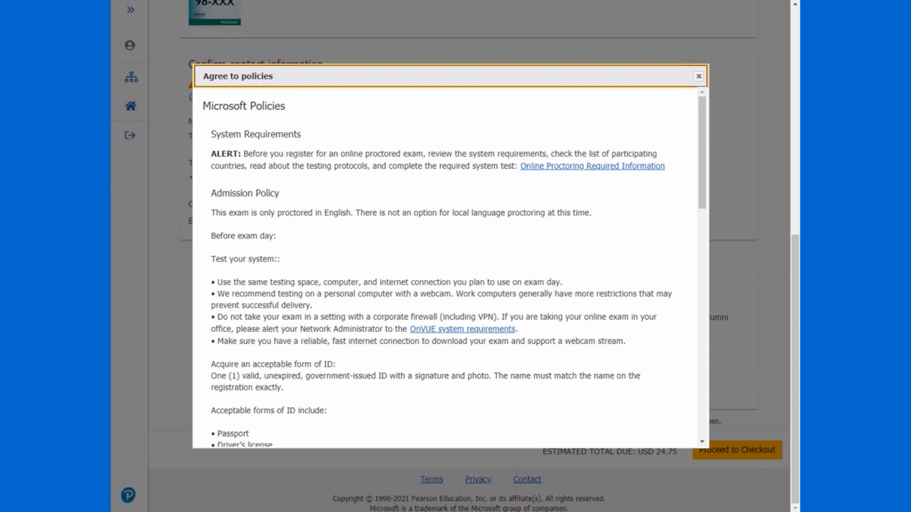
# Agree to the Microsoft exam policies, reaching payment with USD 24.75 due.
pyautogui.click(697, 76)
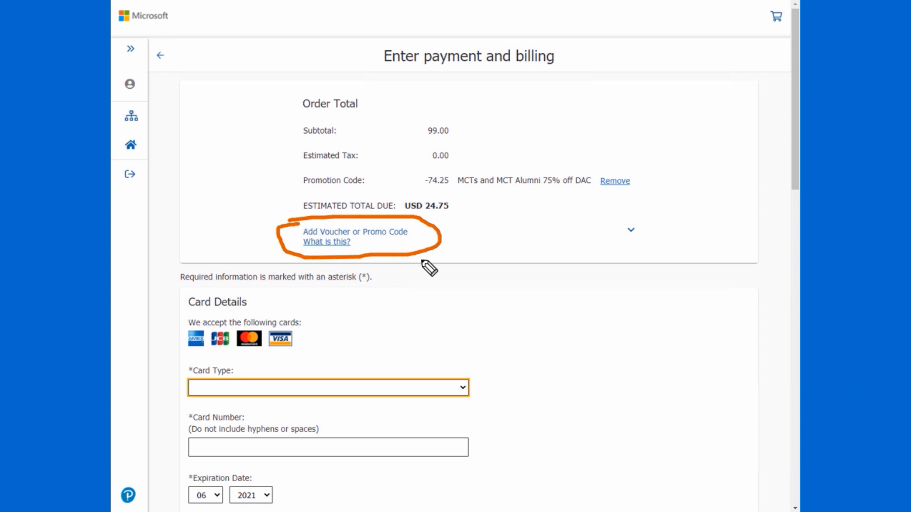
pyautogui.moveTo(550, 195)
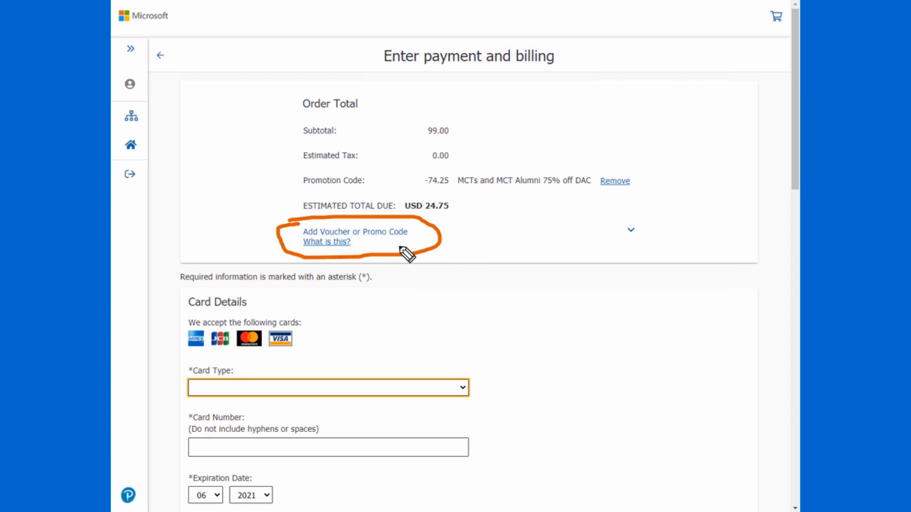
pyautogui.moveTo(358, 243)
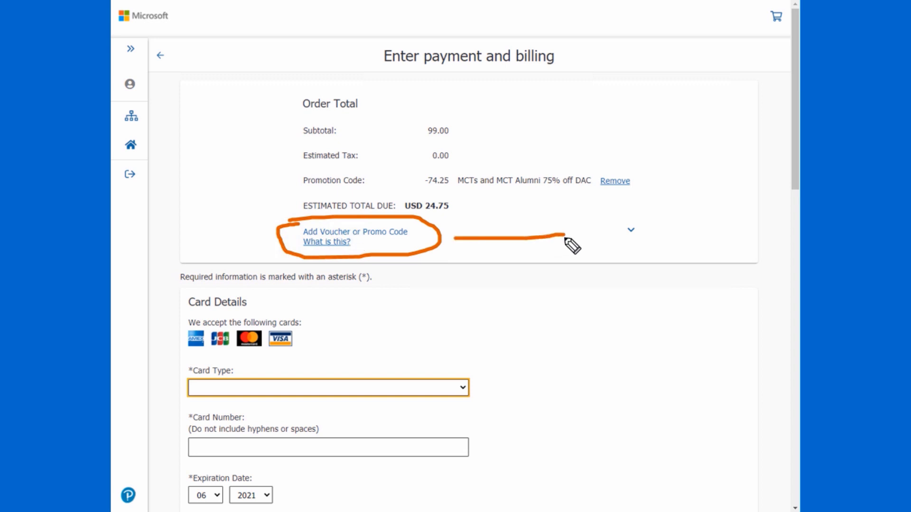
pyautogui.moveTo(474, 202)
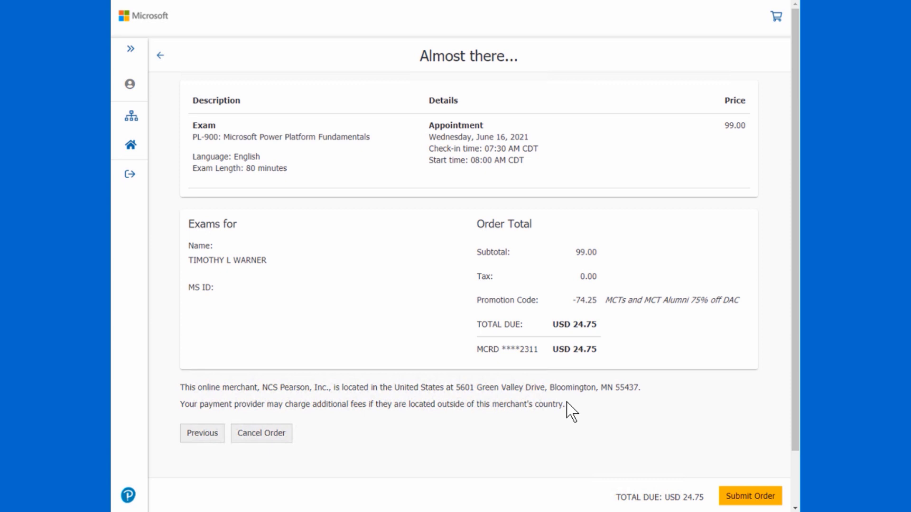
pyautogui.moveTo(5, 421)
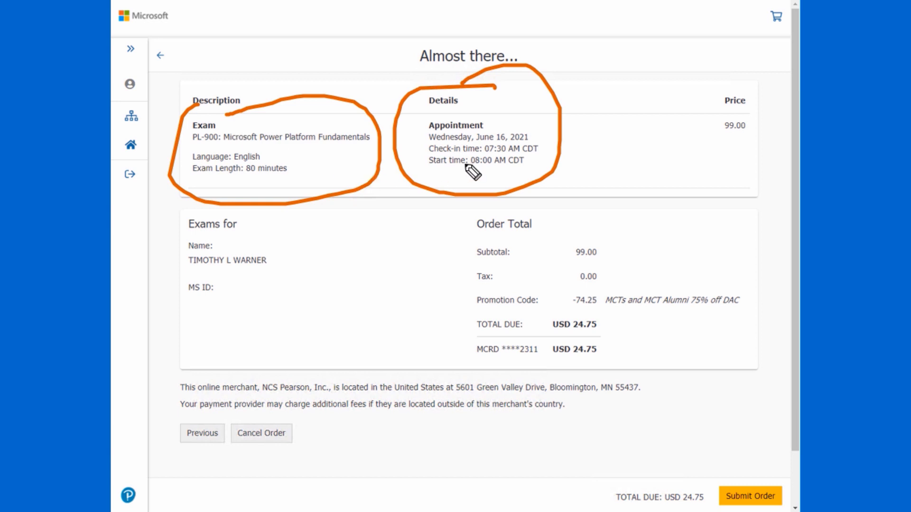
pyautogui.moveTo(484, 244)
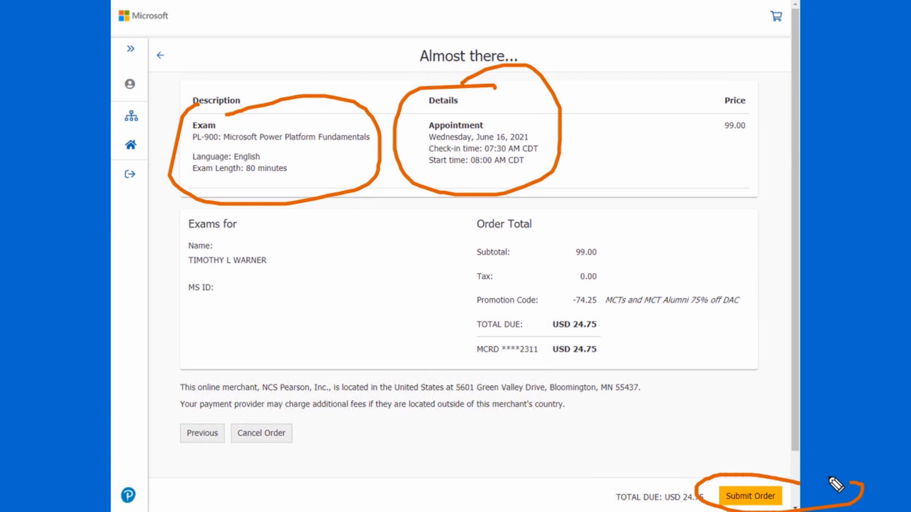
# Submit the USD 24.75 order for the June 16 PL-900 online exam.
pyautogui.click(749, 495)
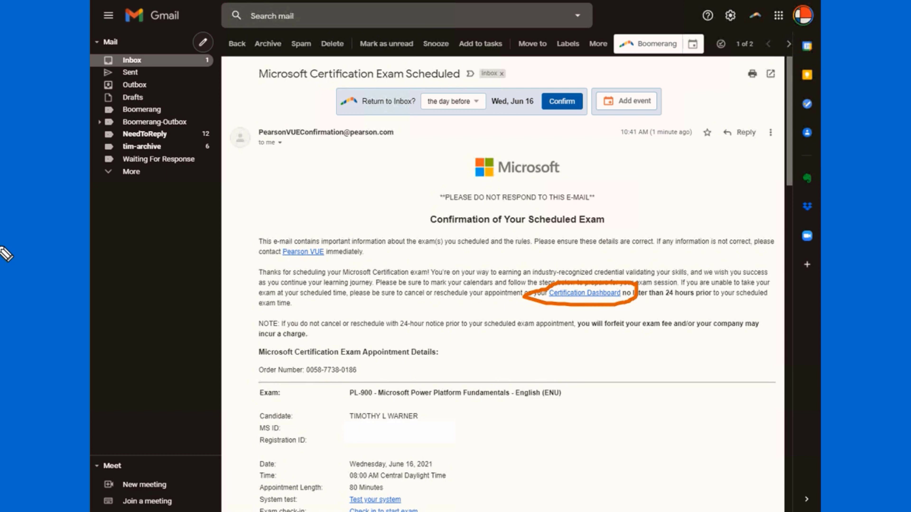
pyautogui.moveTo(125, 235)
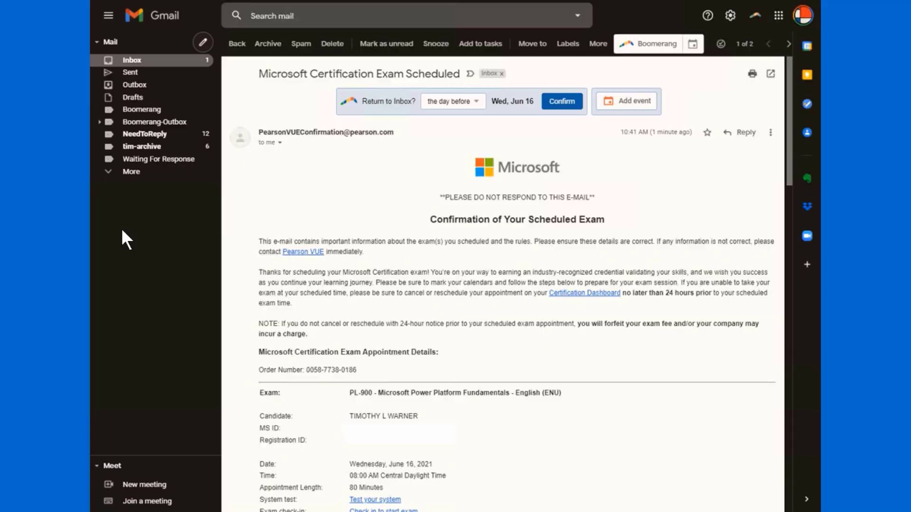
# Follow the Certification Dashboard link in the Pearson VUE confirmation email.
pyautogui.click(585, 293)
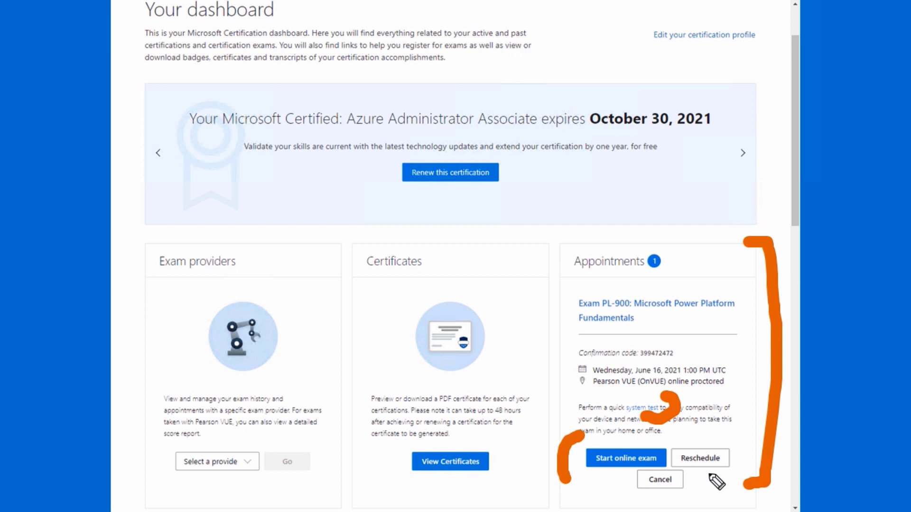
pyautogui.moveTo(503, 338)
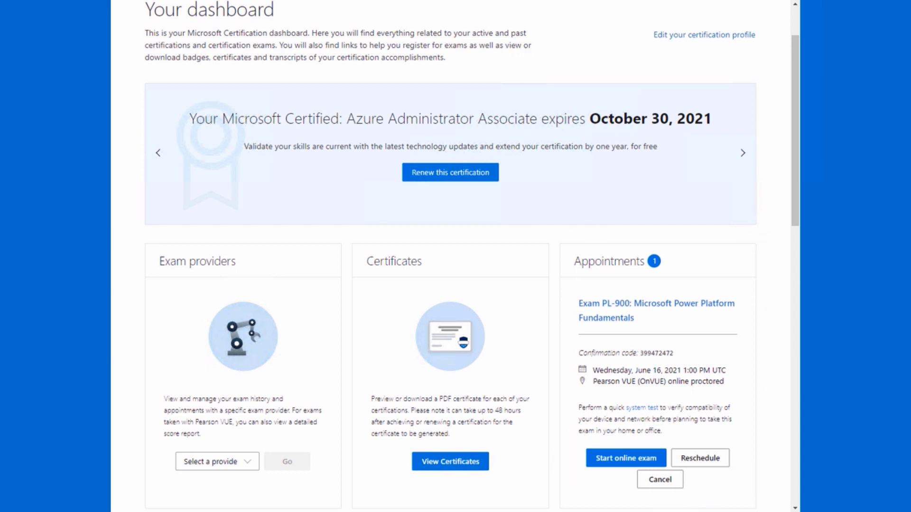
pyautogui.moveTo(30, 342)
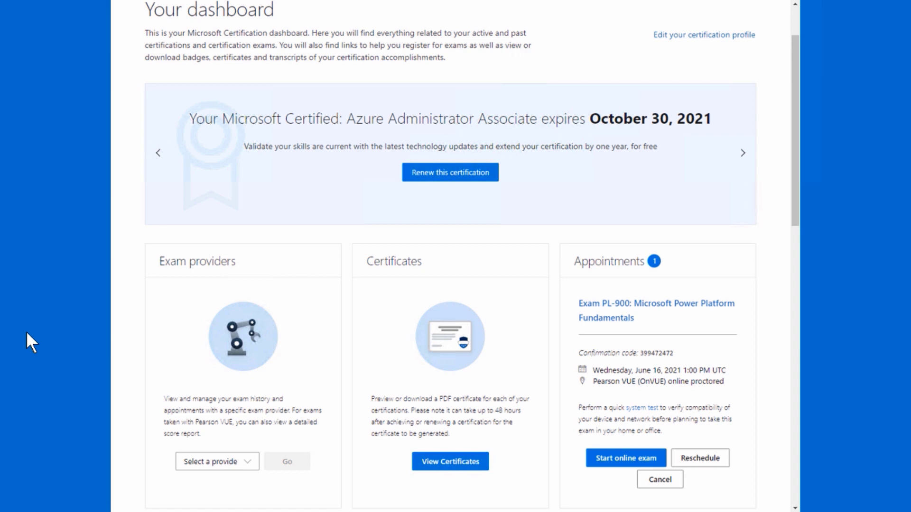